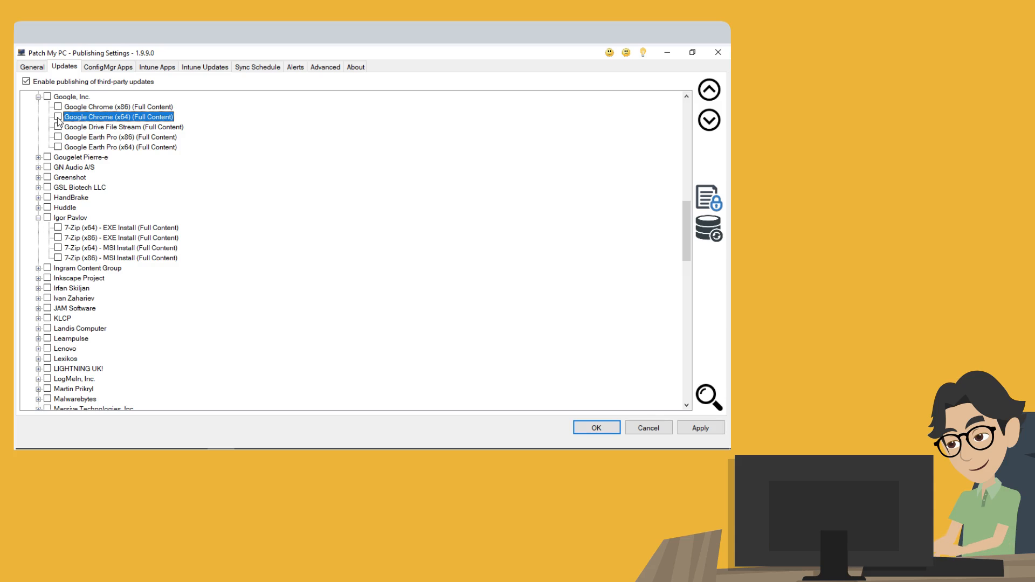
# Step: Tick Google Chrome (x64) (Full Content) under Google, Inc. on the Updates tab
pyautogui.click(58, 117)
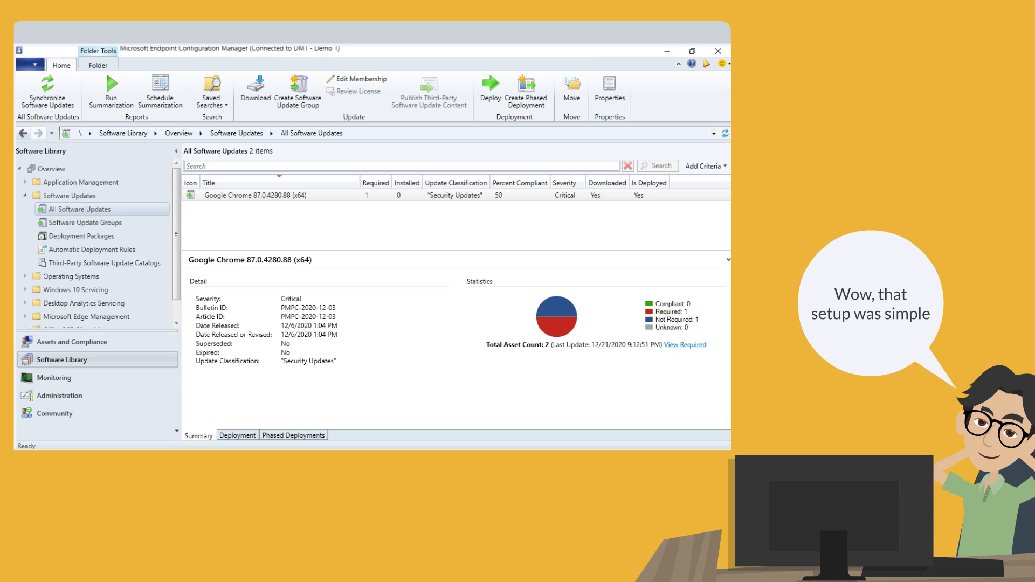
# Step: Select the Google Chrome 87.0.4280.88 (x64) update to show its Summary and compliance details
pyautogui.click(65, 195)
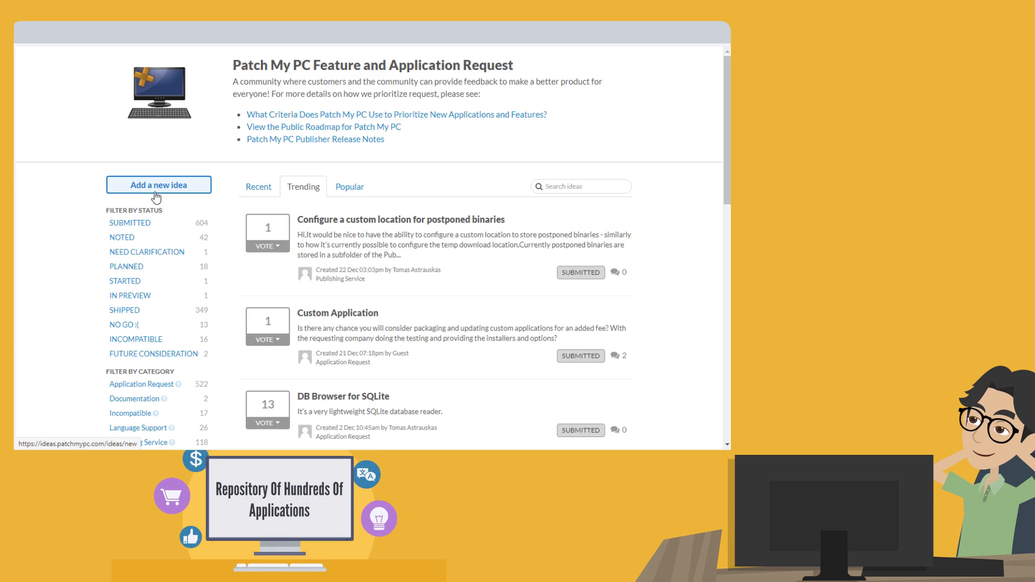
# Step: Choose 'Add a new idea' on the Feature and Application Request page
pyautogui.click(158, 185)
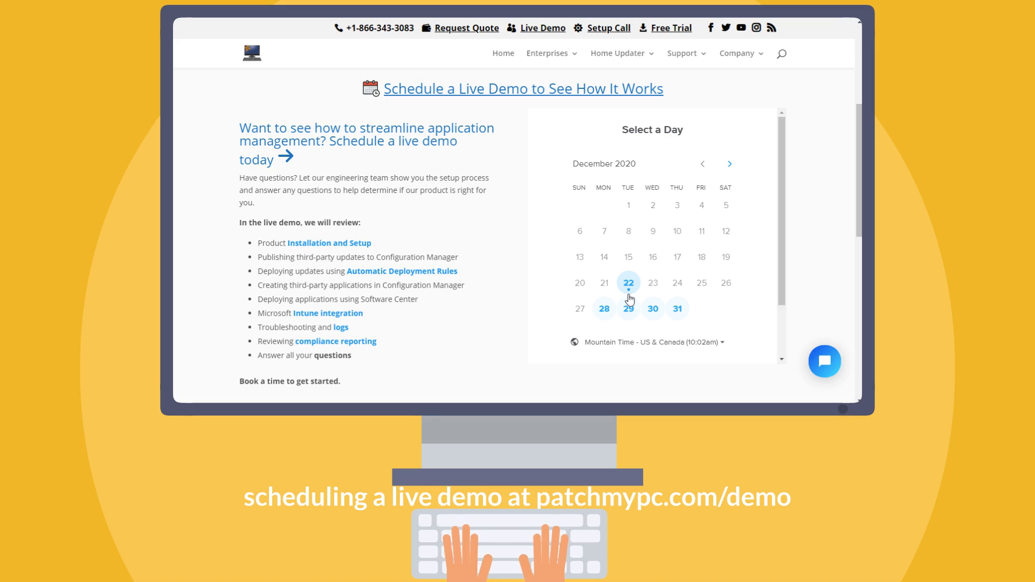
# Step: Choose Tuesday, December 22, 2020 in the demo calendar to list its 60-minute time slots
pyautogui.click(627, 283)
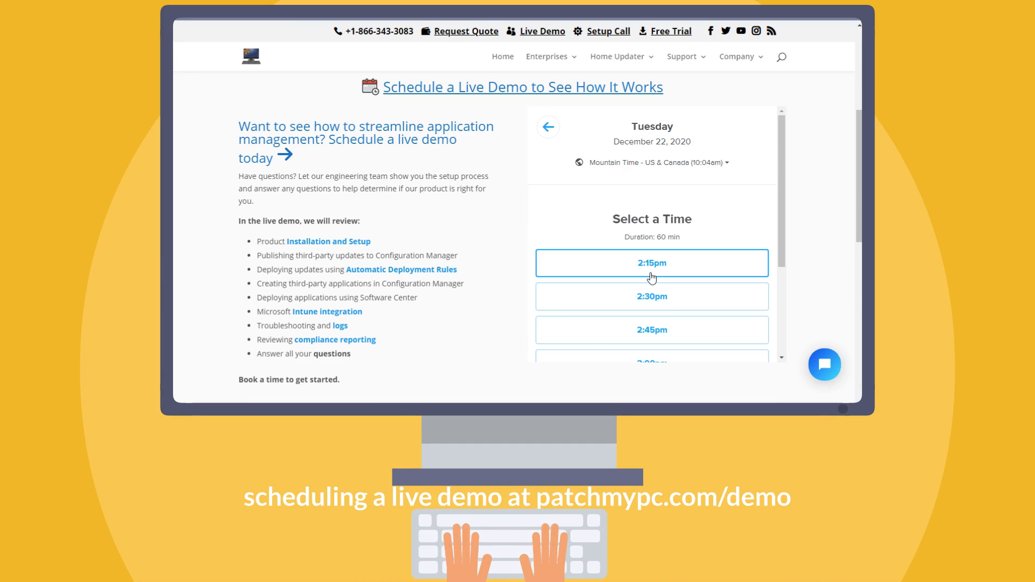